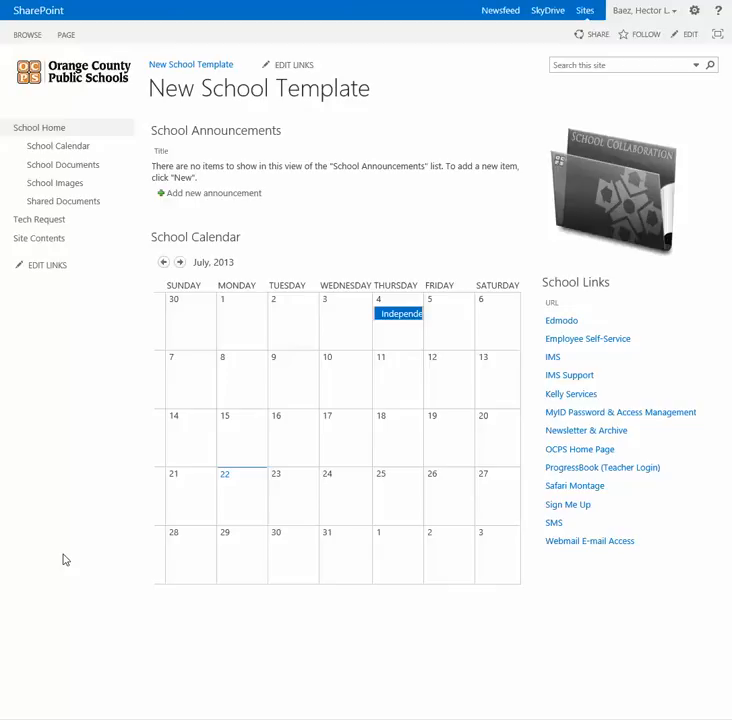
mouse_move(107, 295)
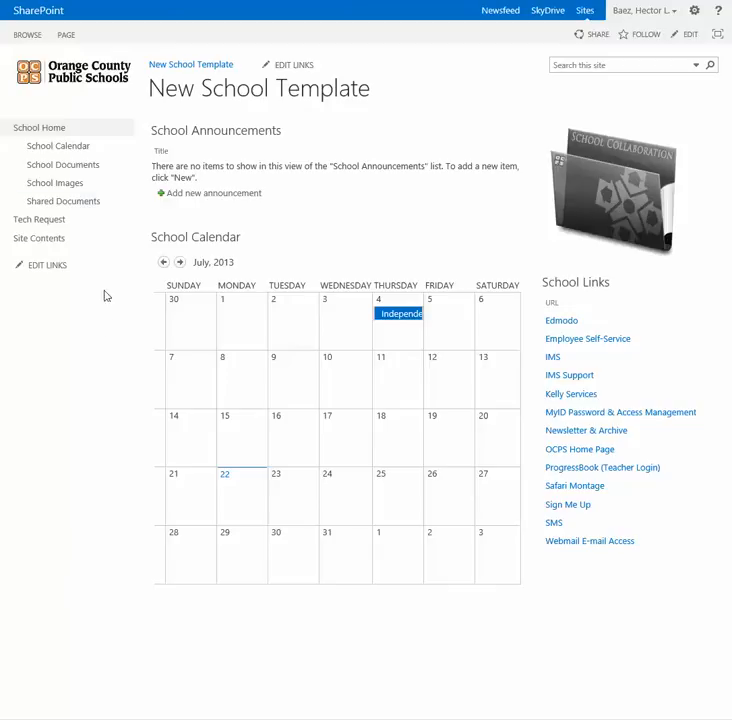
mouse_move(39, 219)
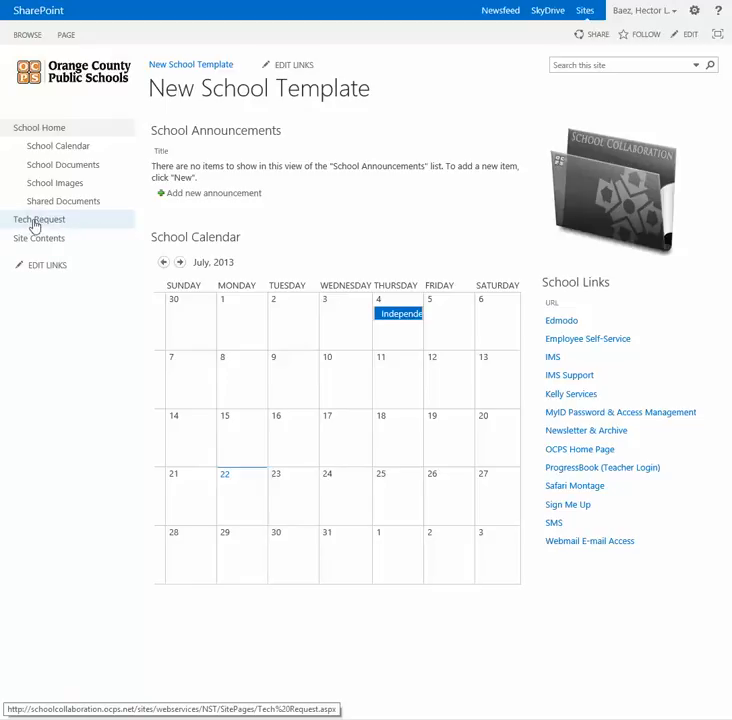
mouse_move(35, 228)
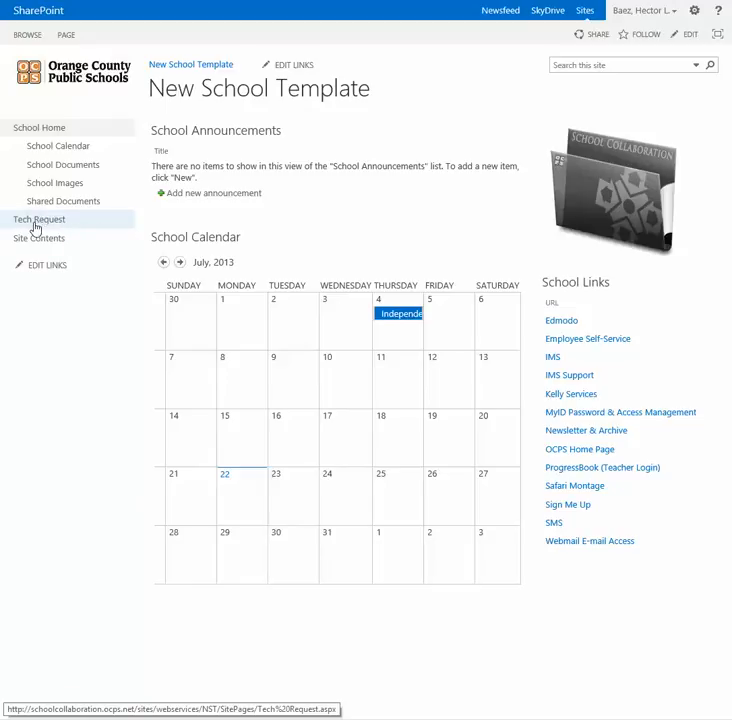
Step: Preview the Tech Request page, then go to Site settings from the gear menu
left_click(39, 219)
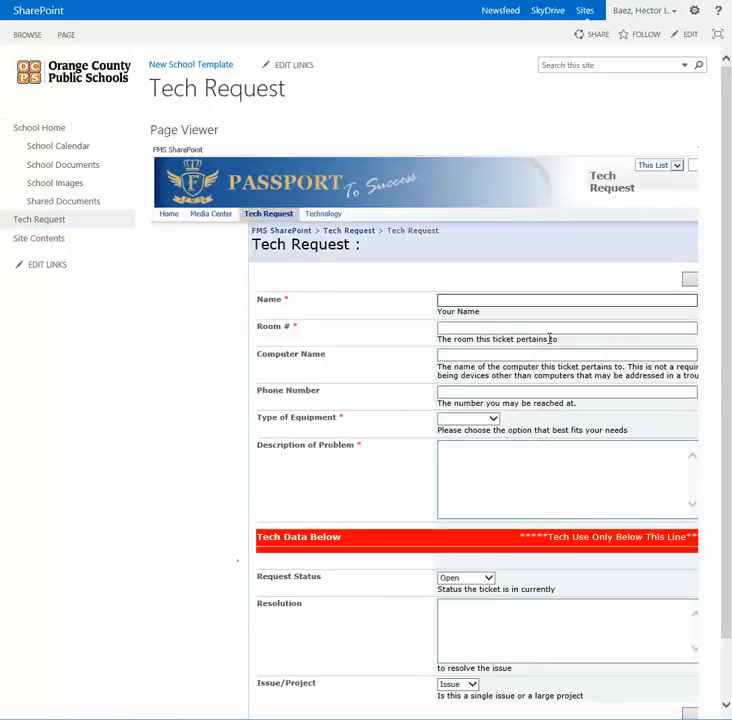
mouse_move(355, 38)
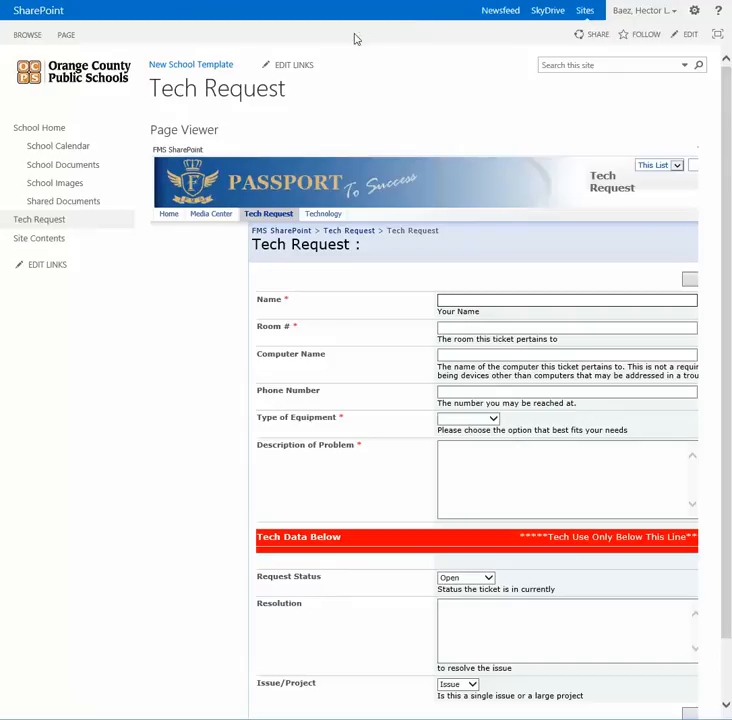
mouse_move(39, 219)
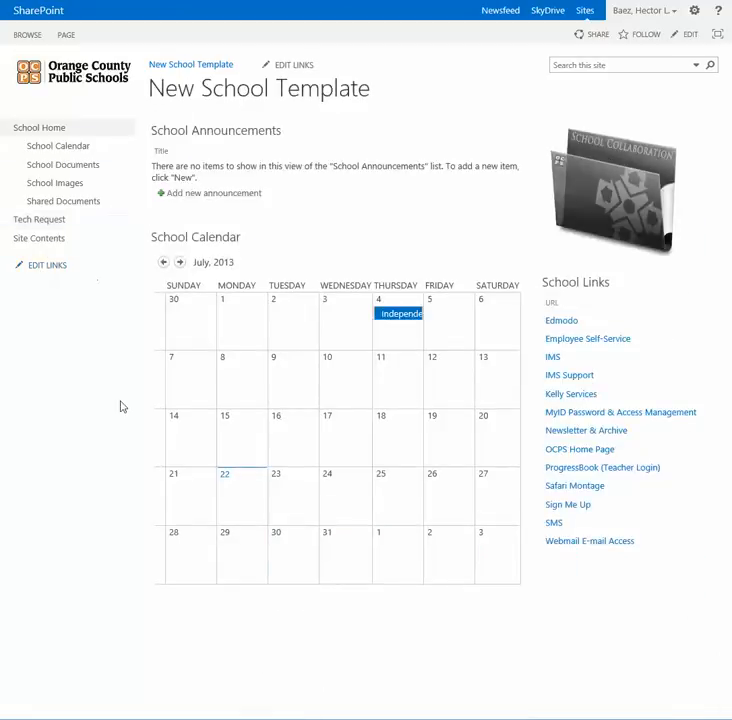
mouse_move(692, 12)
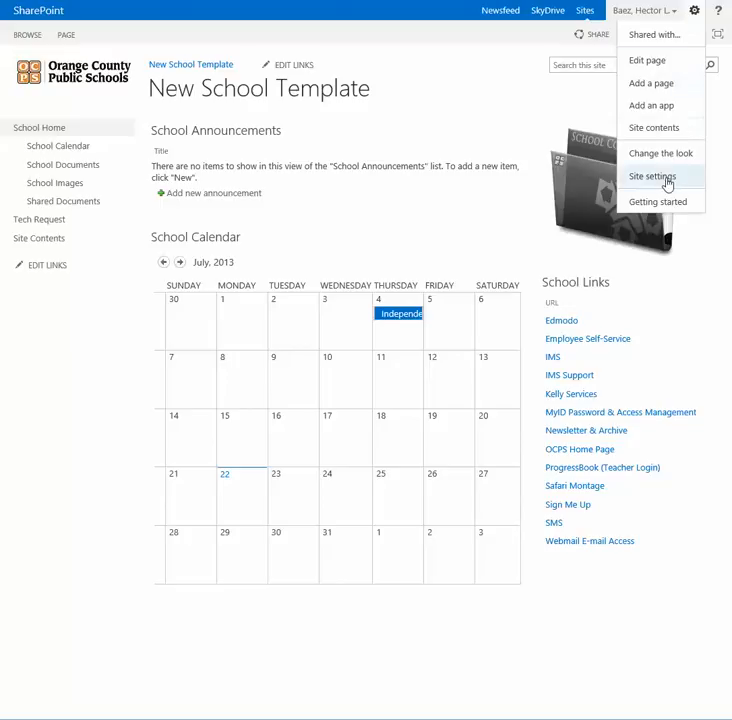
left_click(651, 176)
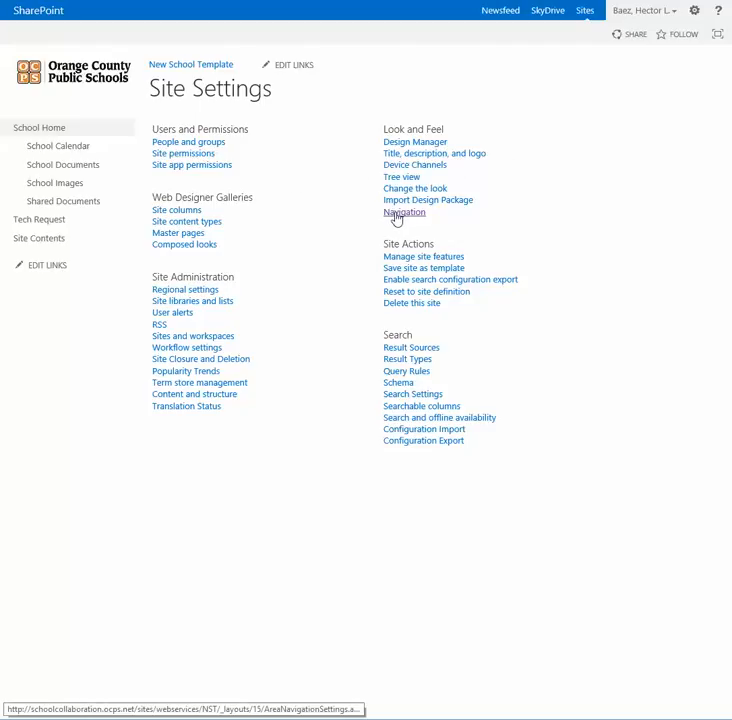
mouse_move(404, 212)
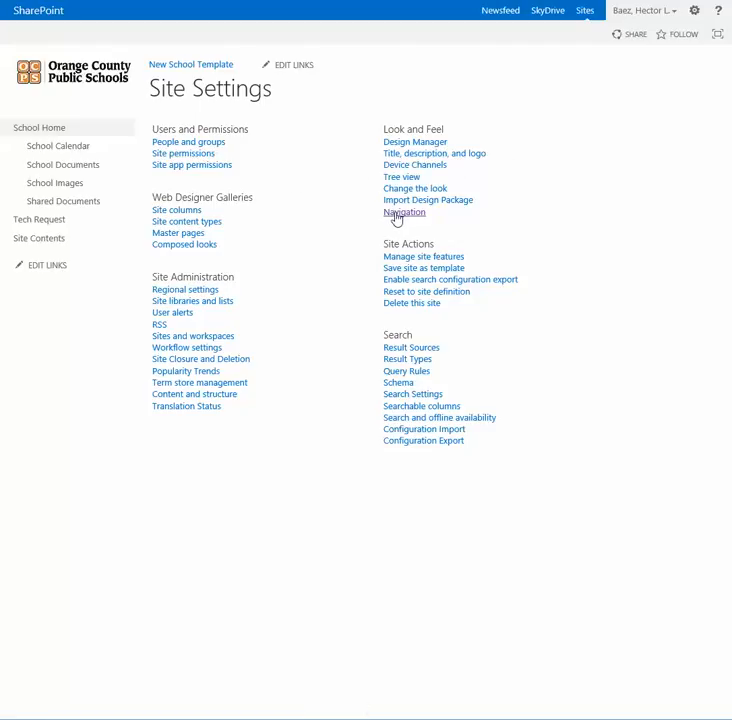
Step: Open Look and Feel Navigation settings and select Current Navigation in the editing tree
left_click(404, 212)
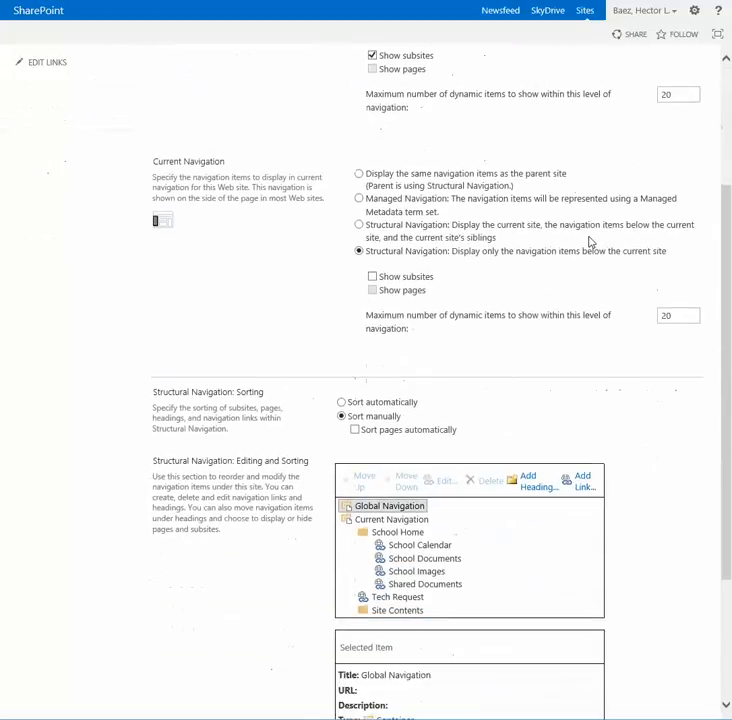
scroll("down", 3)
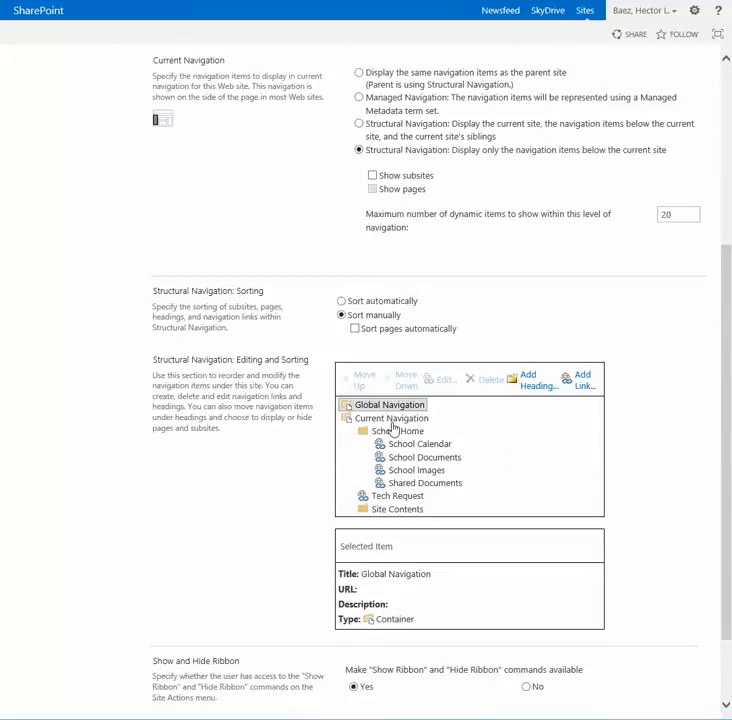
left_click(392, 418)
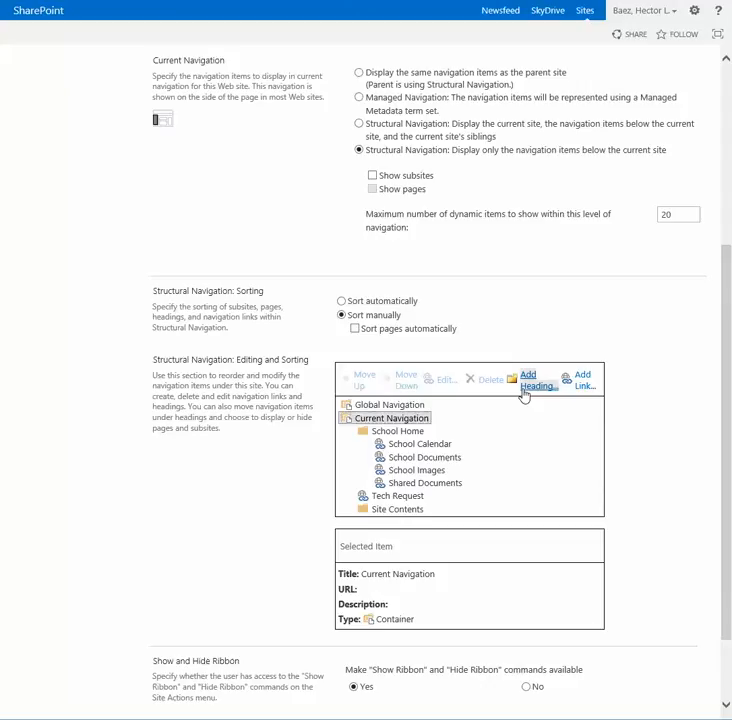
Step: Add a navigation heading titled 'Requests' below Site Contents
left_click(537, 381)
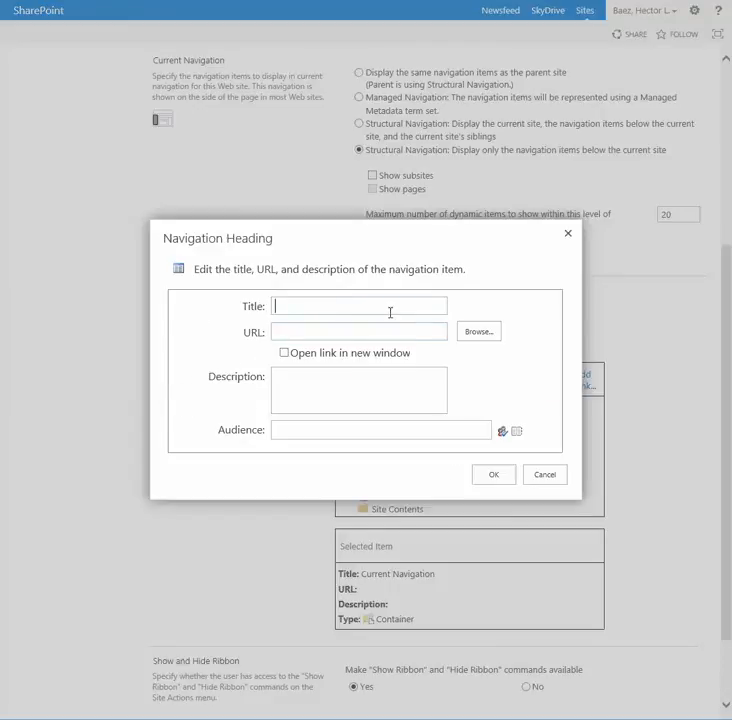
type("Requests")
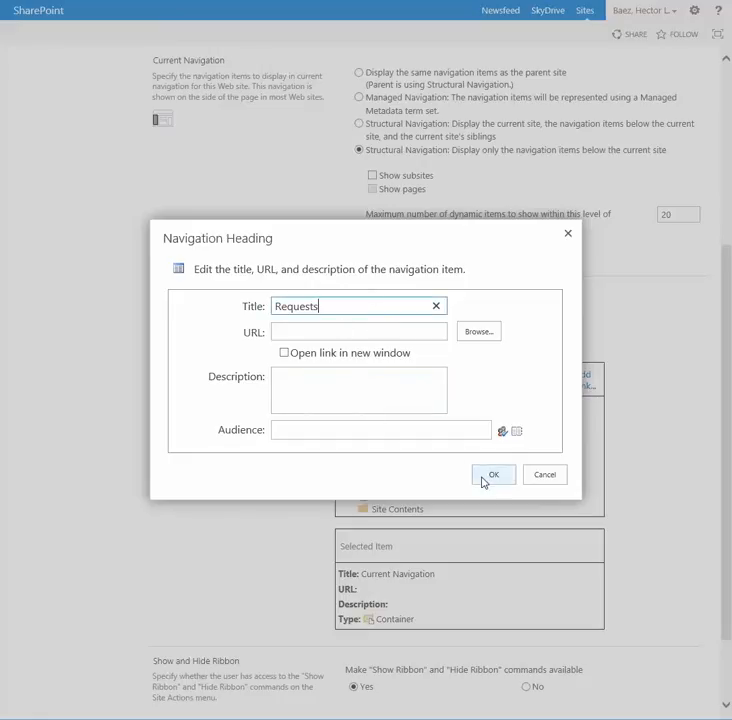
left_click(493, 474)
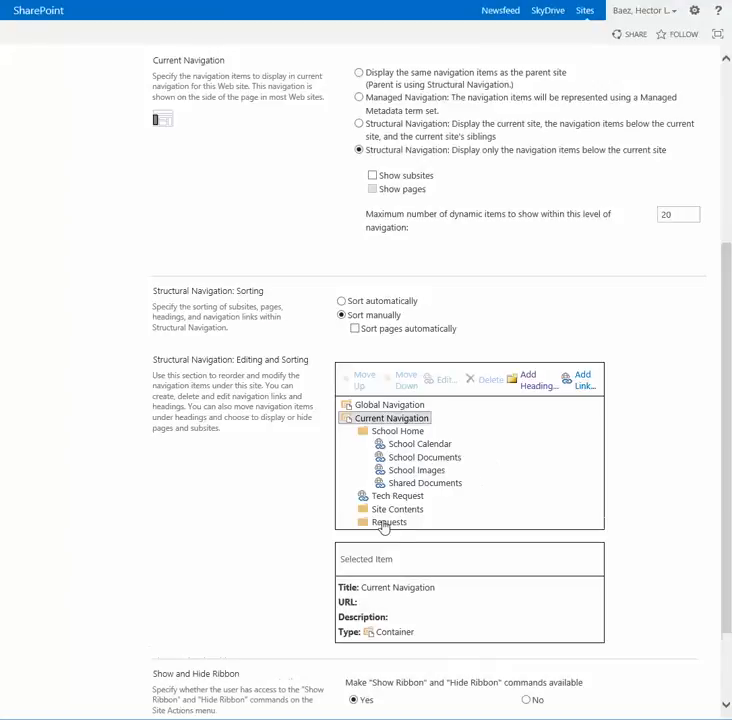
Step: Move the Requests heading up twice above Tech Request, then select Tech Request to nest it
left_click(388, 522)
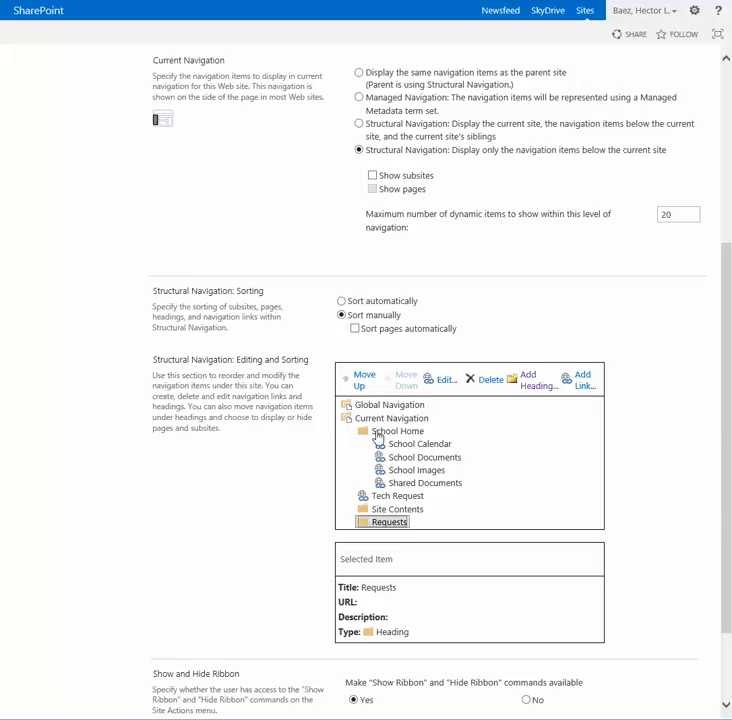
left_click(358, 379)
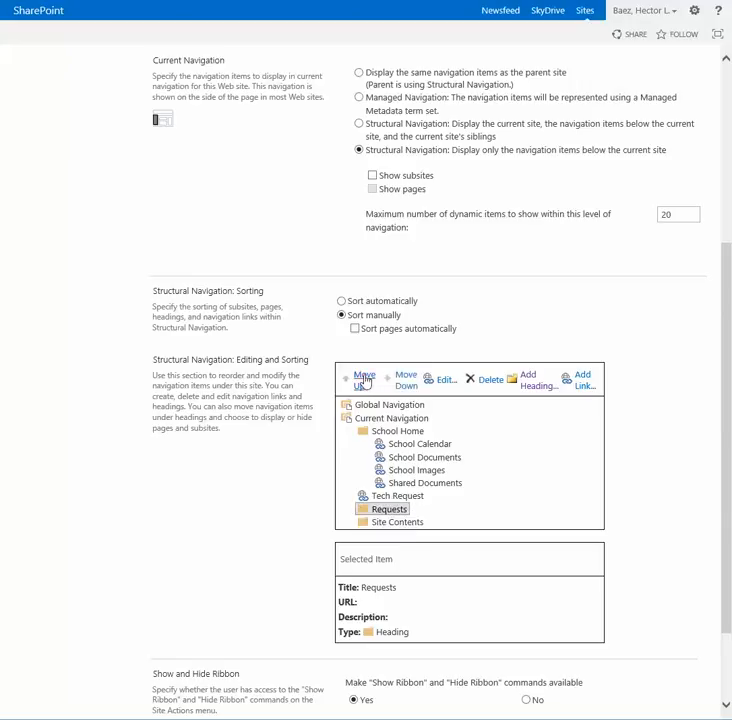
left_click(359, 379)
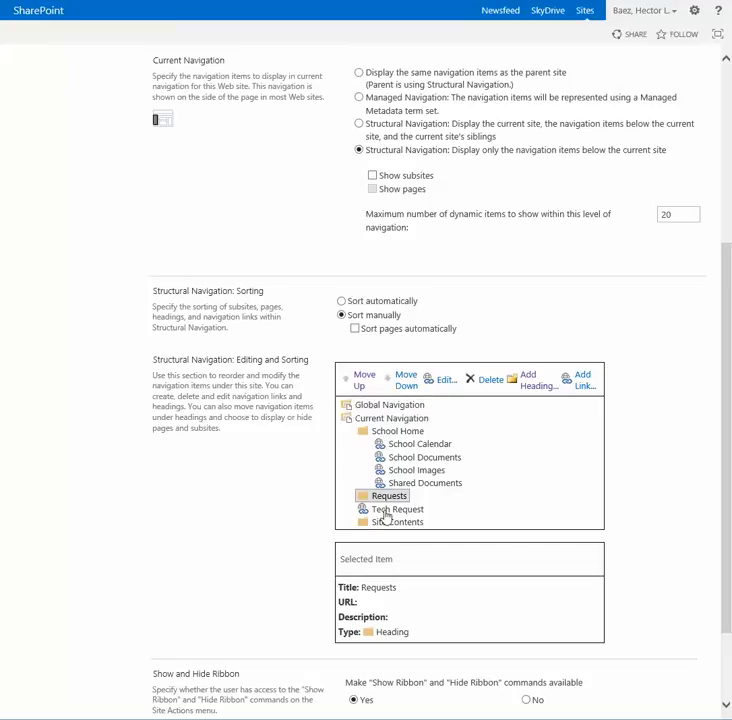
left_click(399, 509)
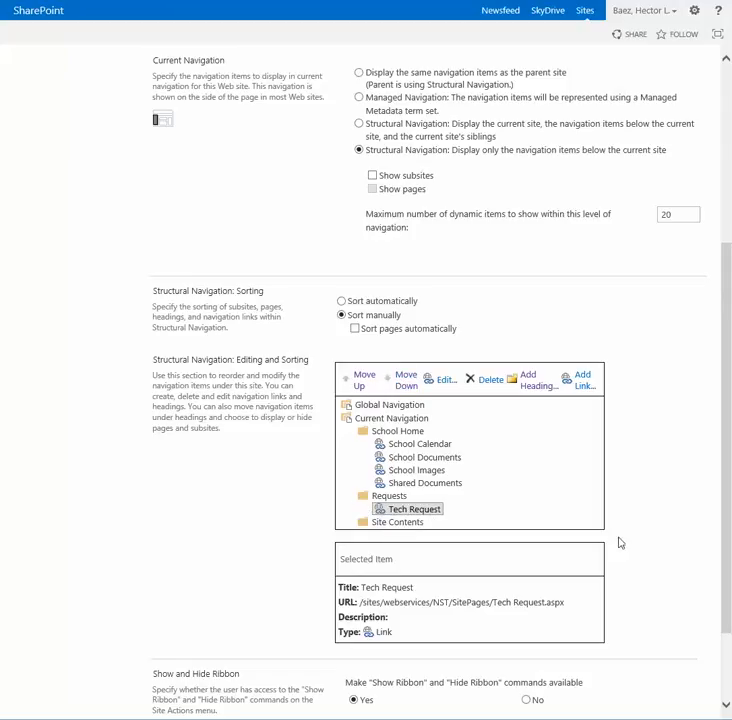
scroll("down", 3)
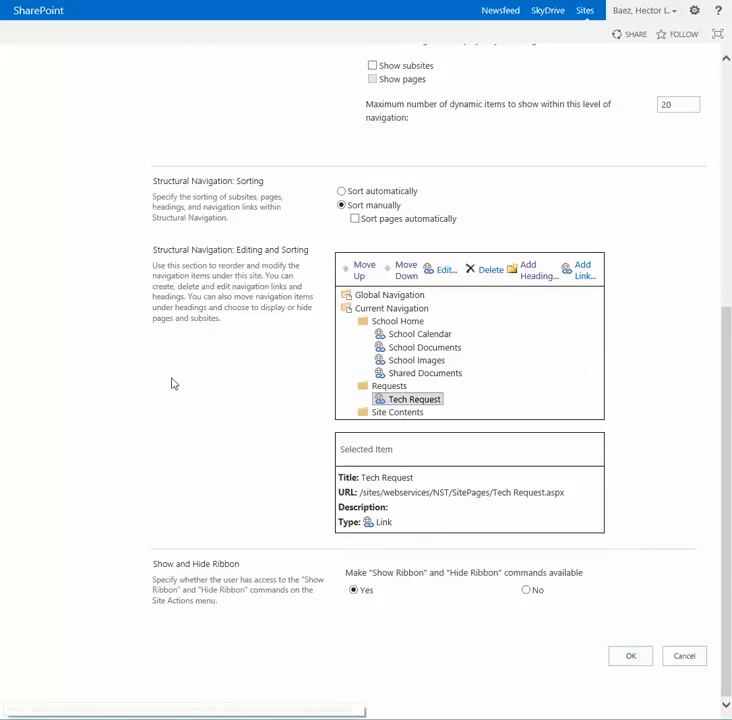